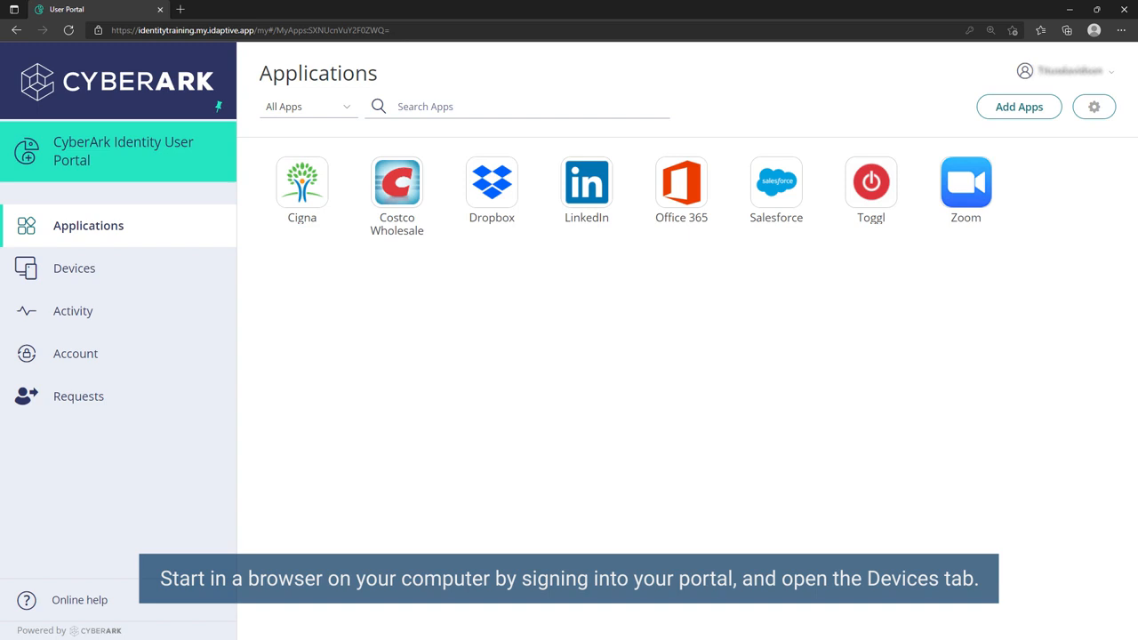
mouse_move(228, 276)
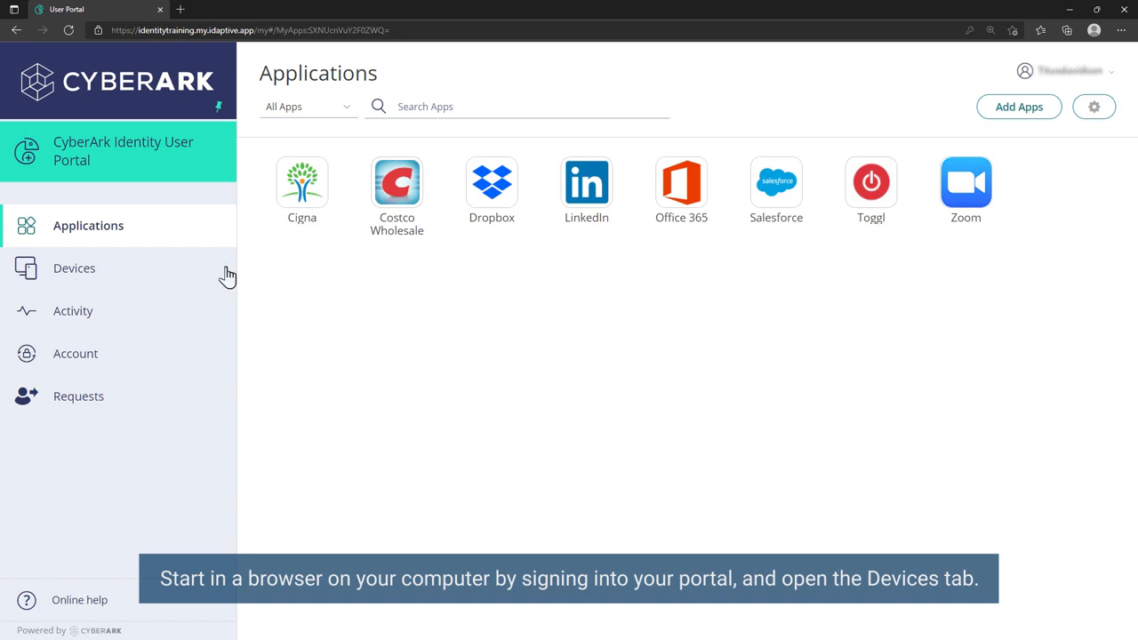
- Open the Devices page, which shows no enrolled devices yet
left_click(74, 267)
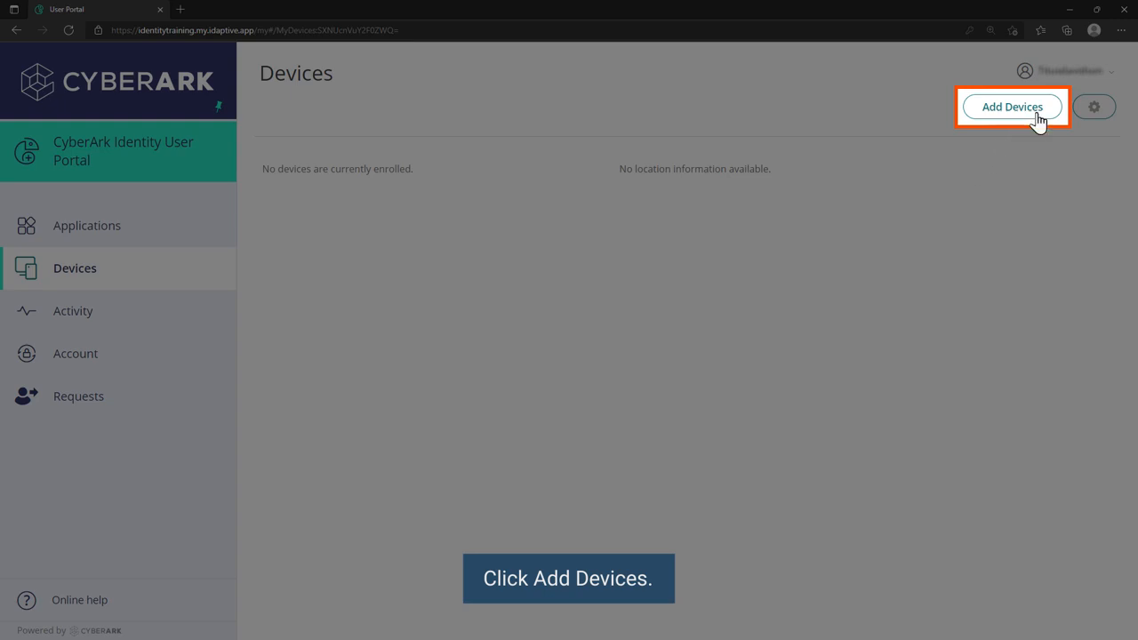
left_click(1012, 107)
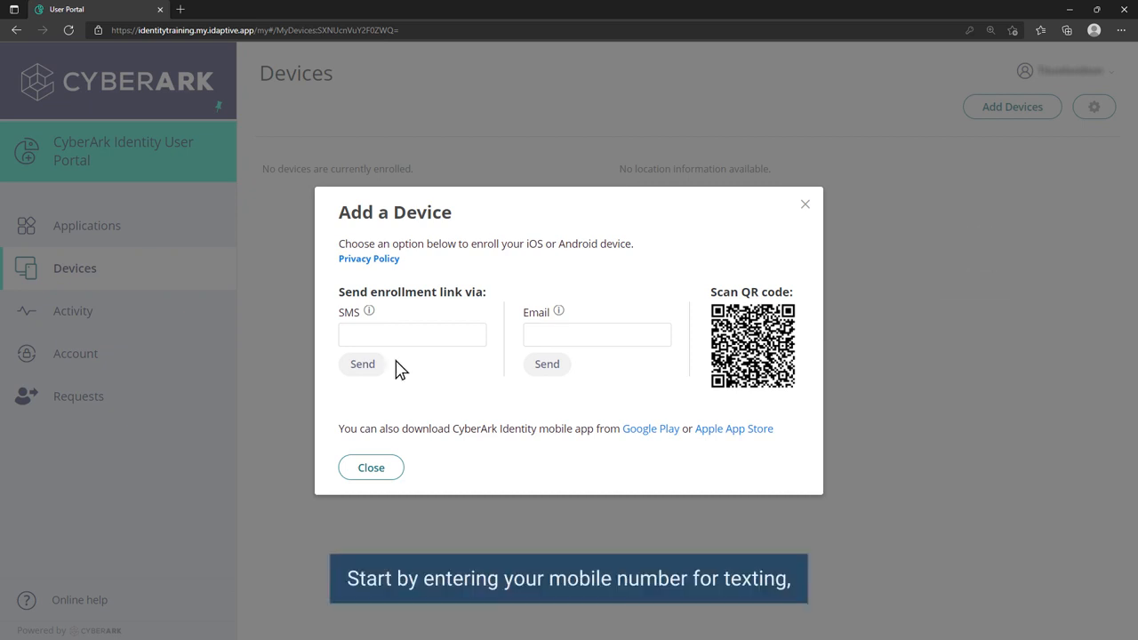
type("123-456-7890")
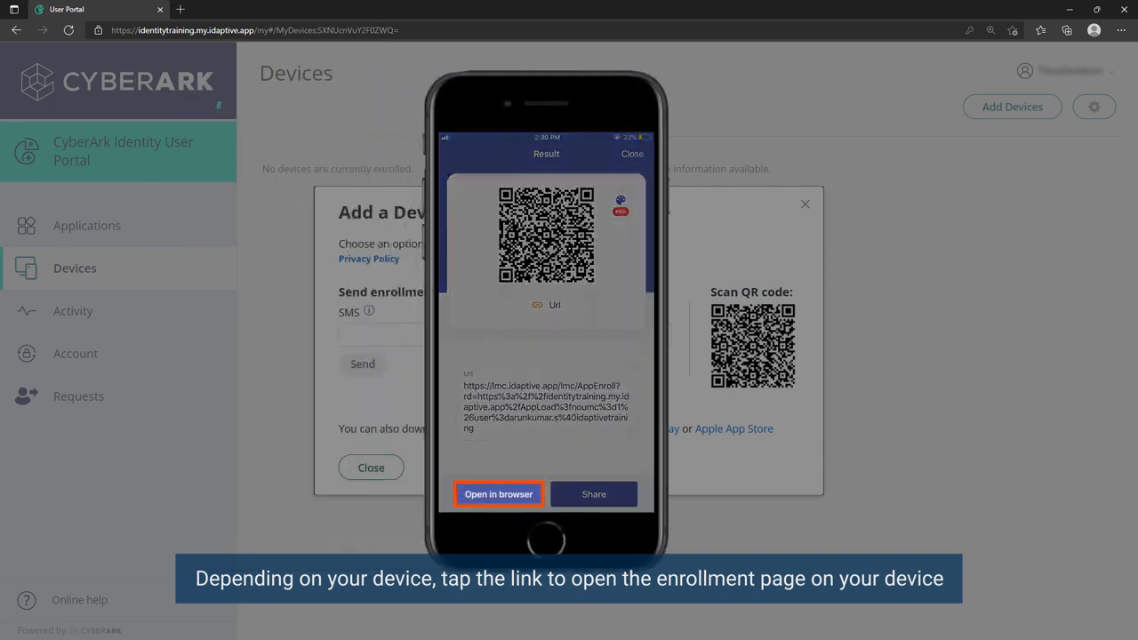
- Open the enrollment link, install CyberArk Identity from the App Store, and launch it
left_click(498, 494)
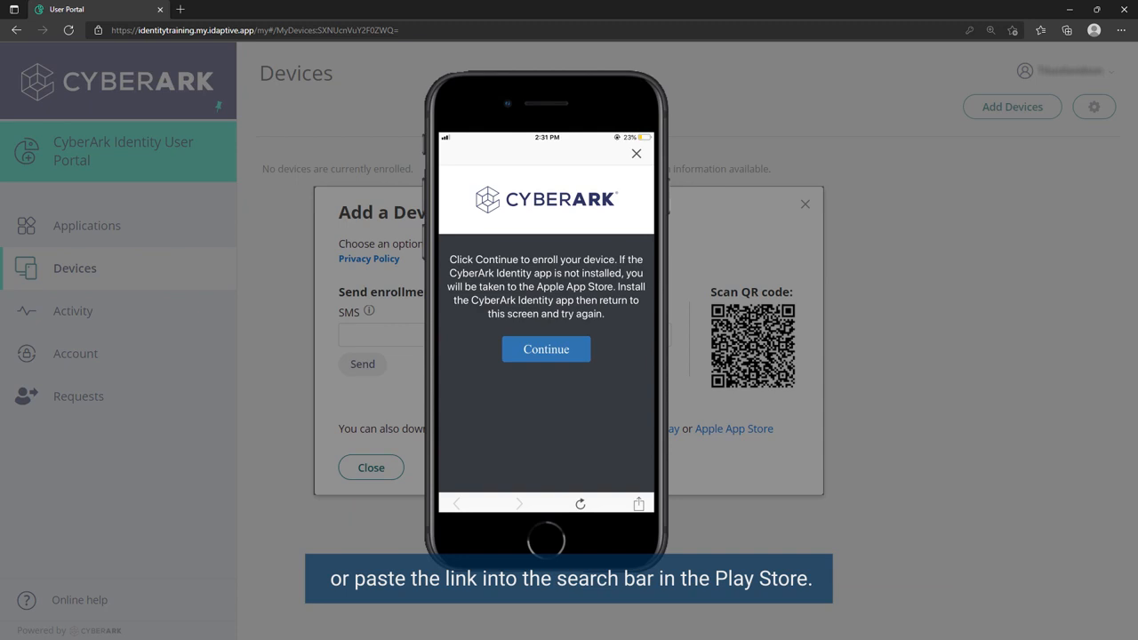
left_click(546, 348)
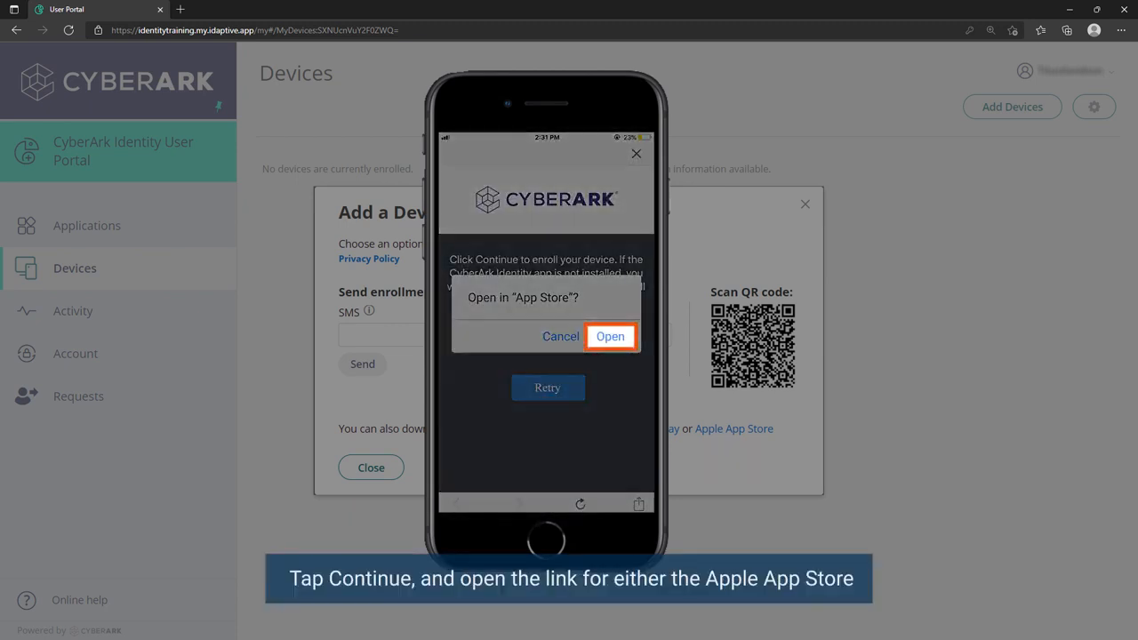
left_click(611, 336)
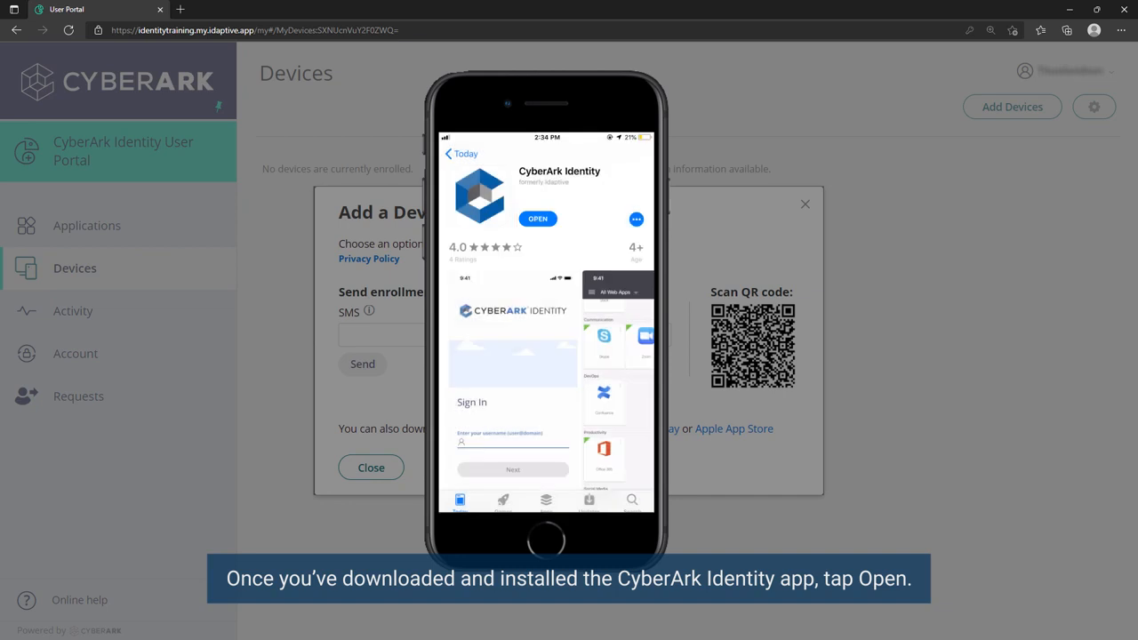
left_click(537, 219)
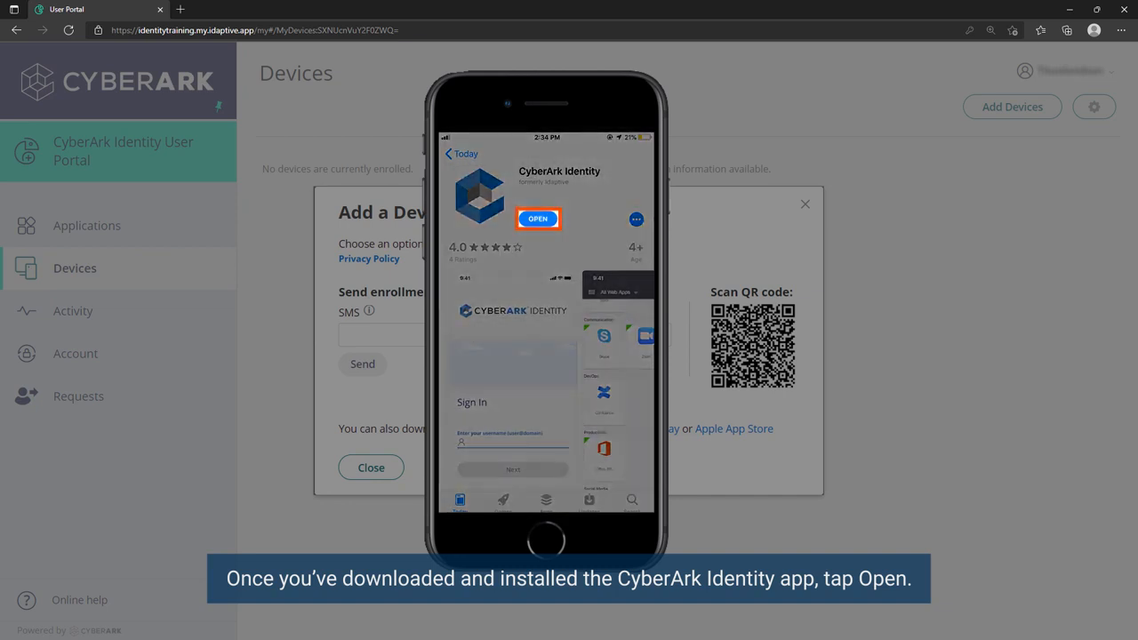
left_click(538, 219)
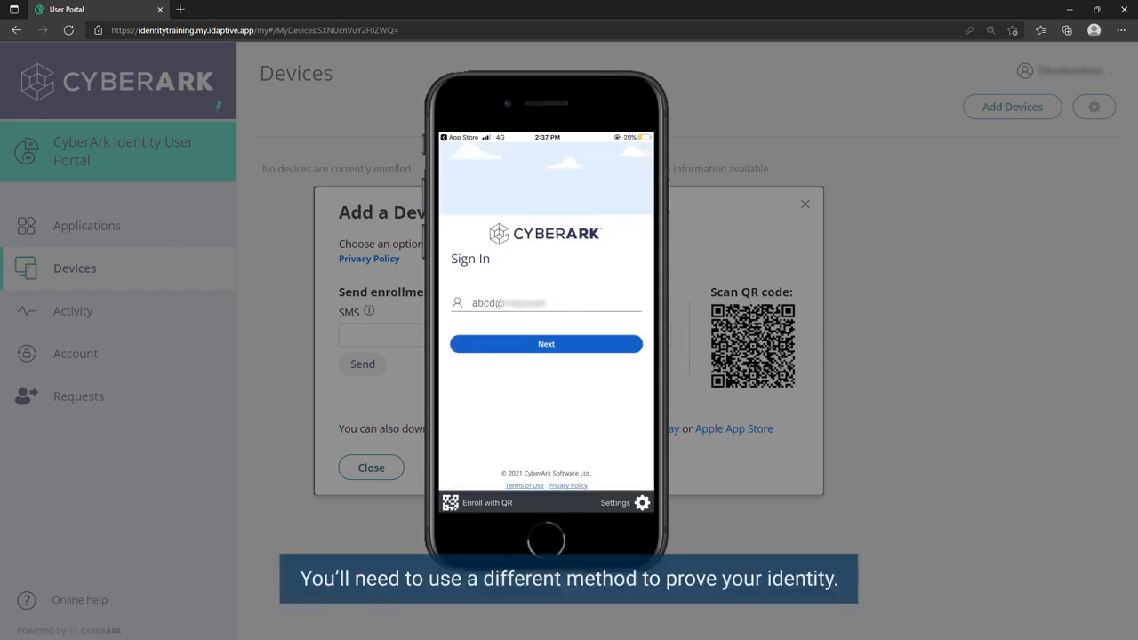
- Sign in to the mobile app with username and password to reach the enrollment agreement
left_click(545, 341)
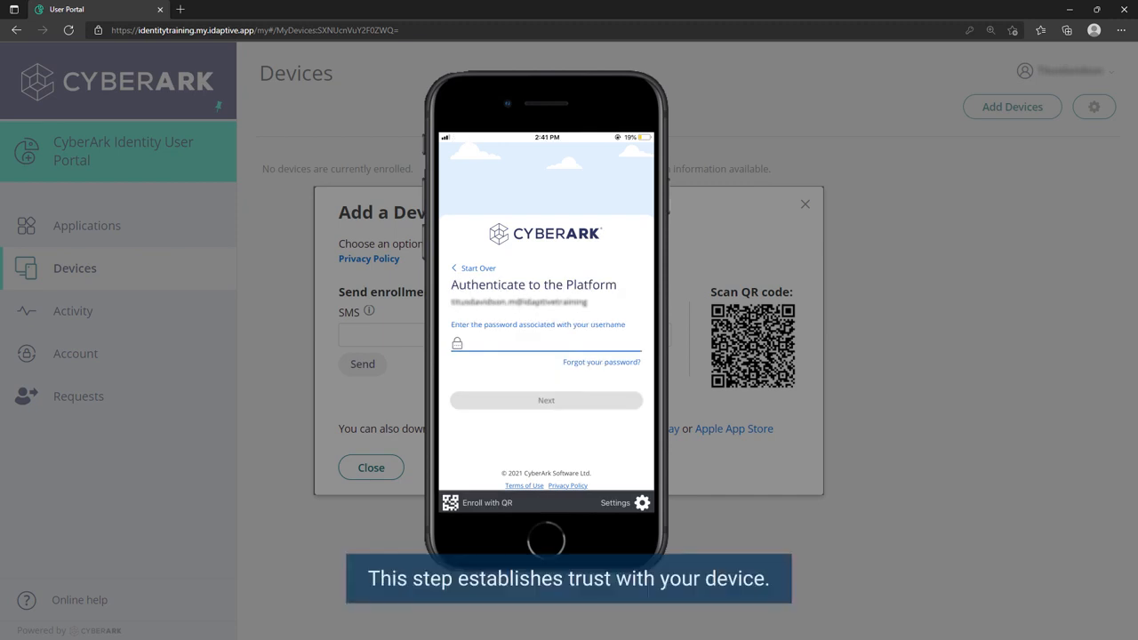
type("**")
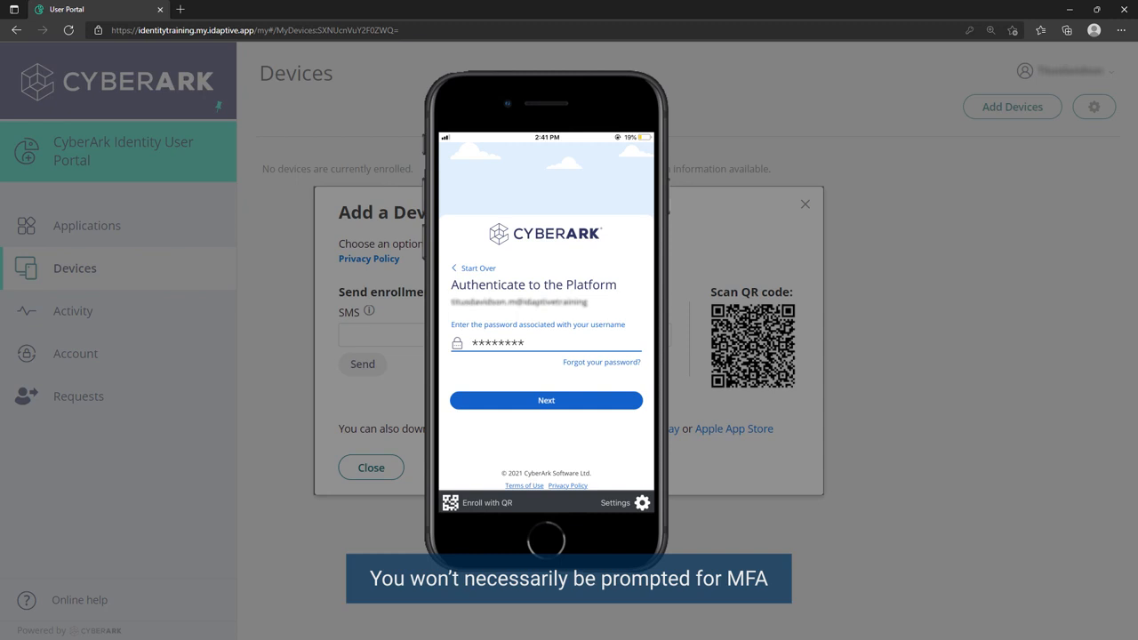
left_click(547, 400)
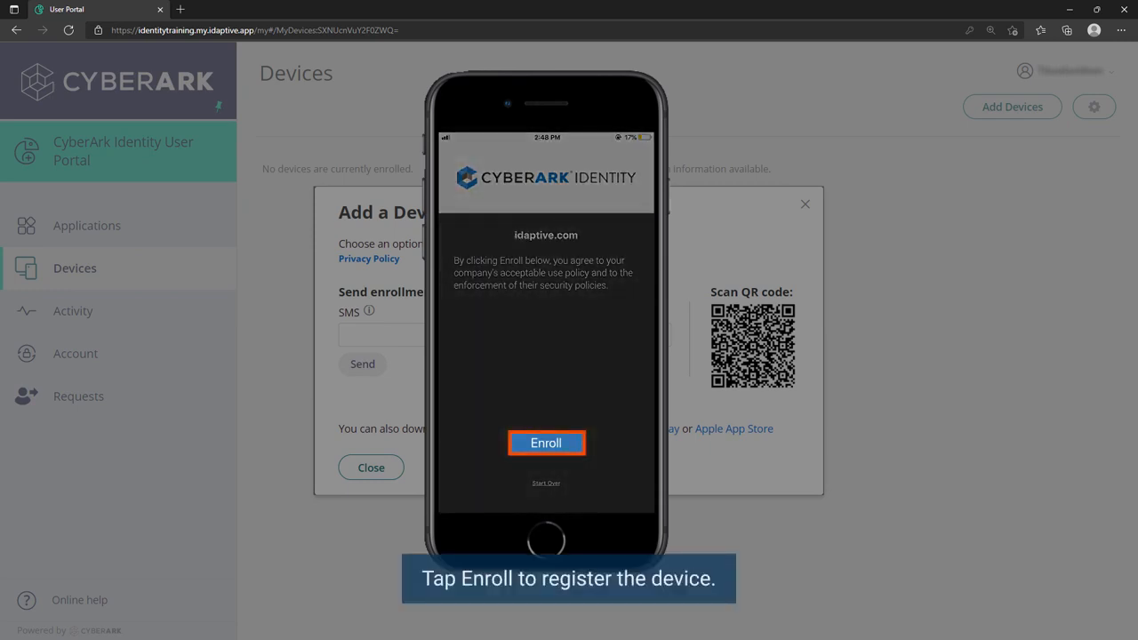
- Enroll the iPhone with notifications and always-on location allowed, acknowledge it, and close the portal dialog
left_click(546, 443)
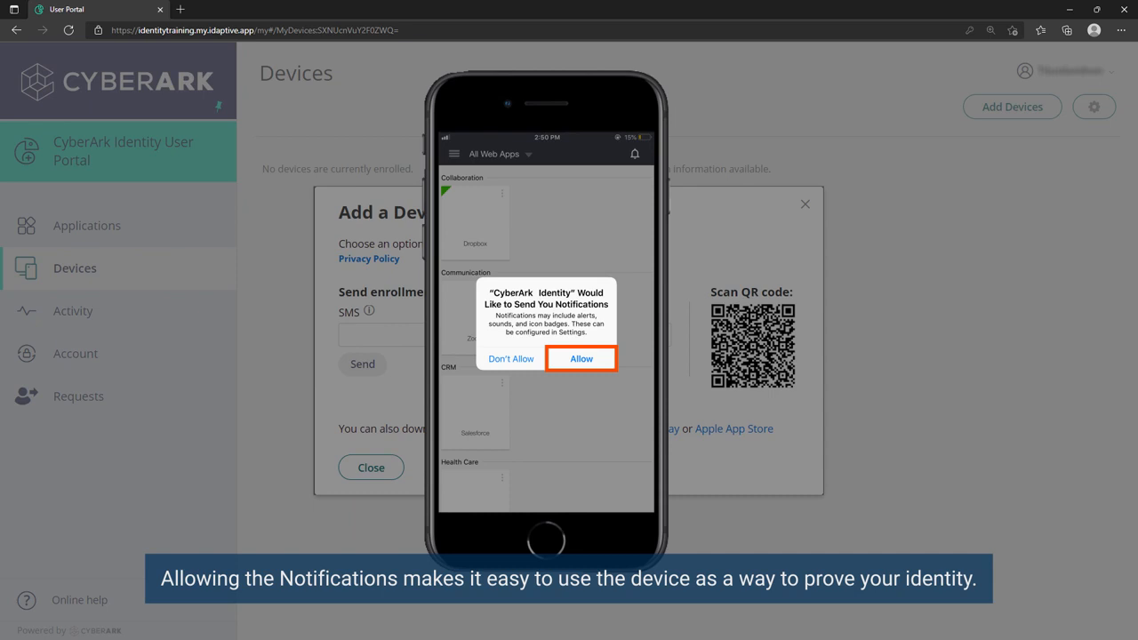
left_click(581, 359)
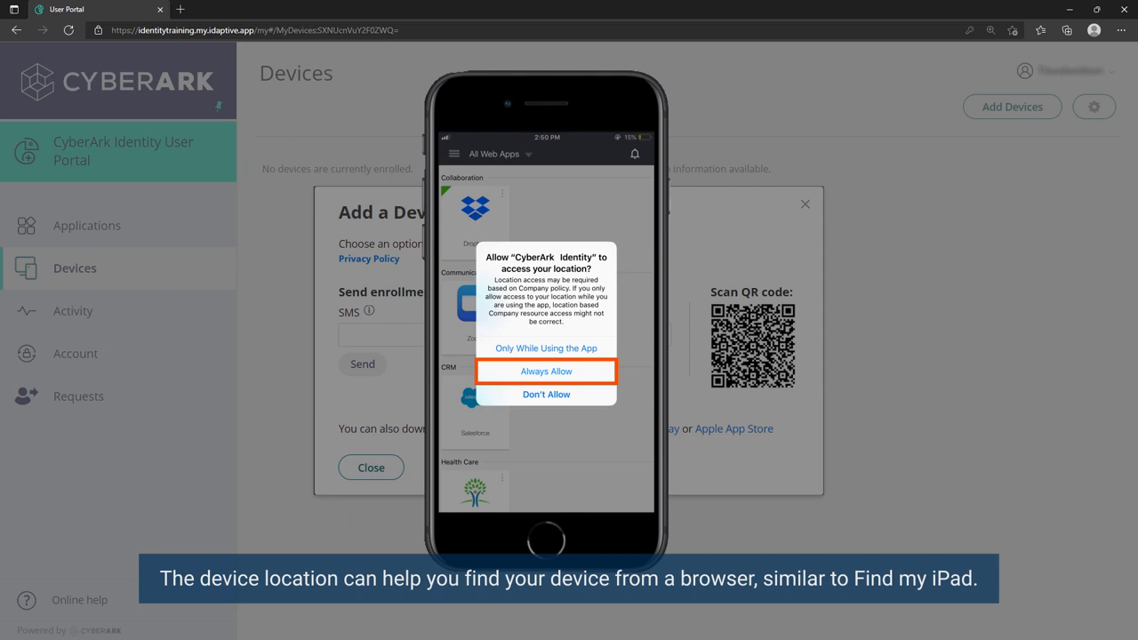
left_click(546, 370)
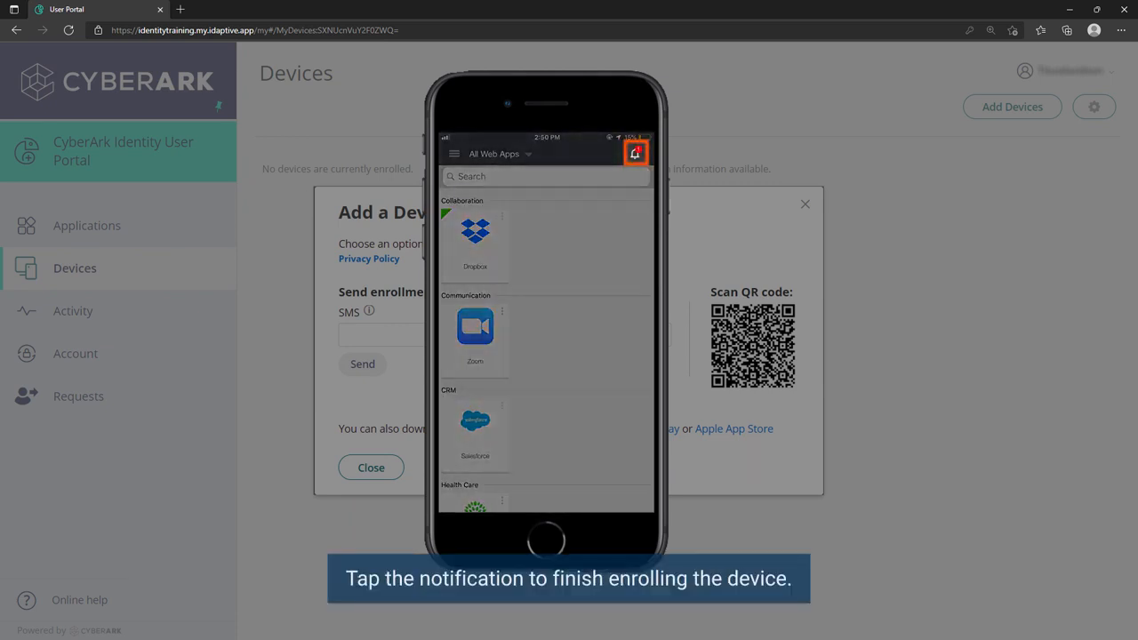
left_click(635, 152)
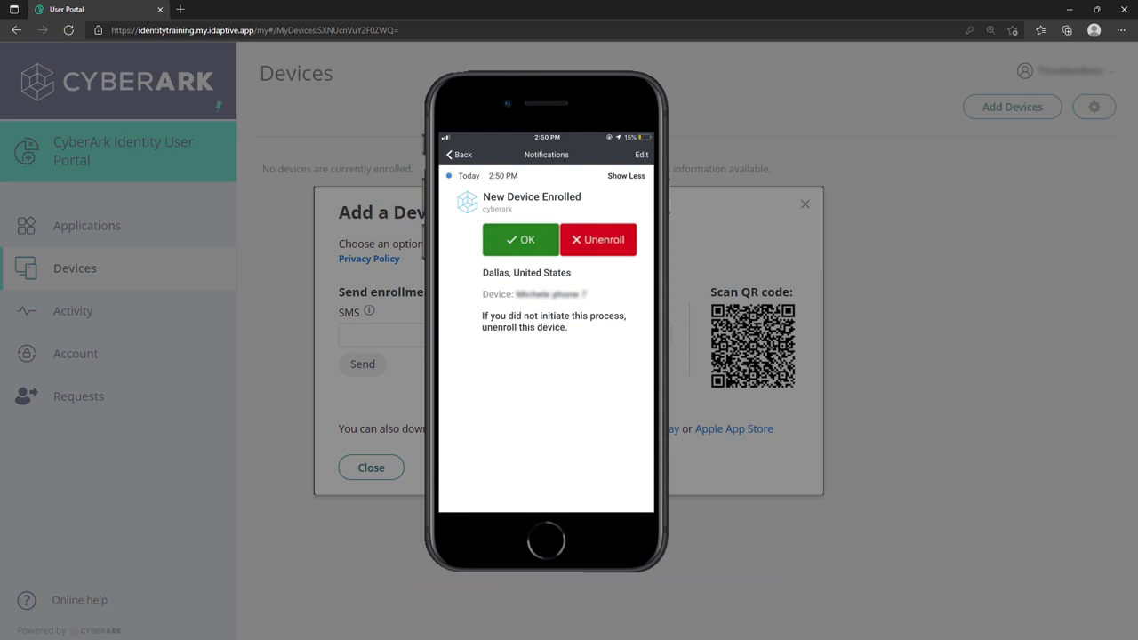
left_click(521, 240)
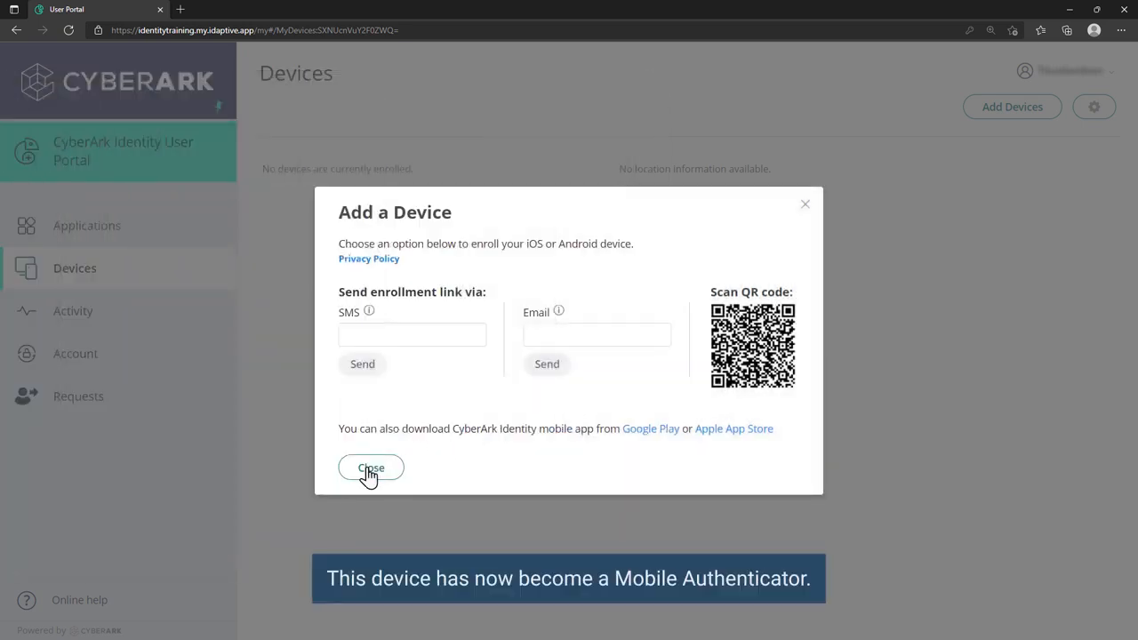
left_click(371, 468)
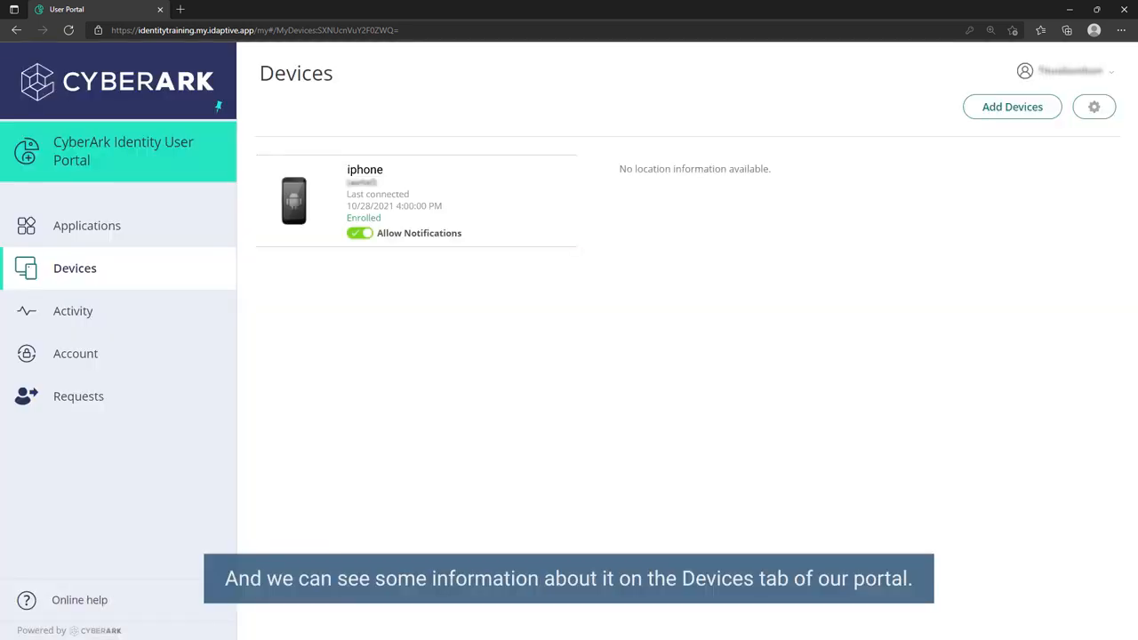